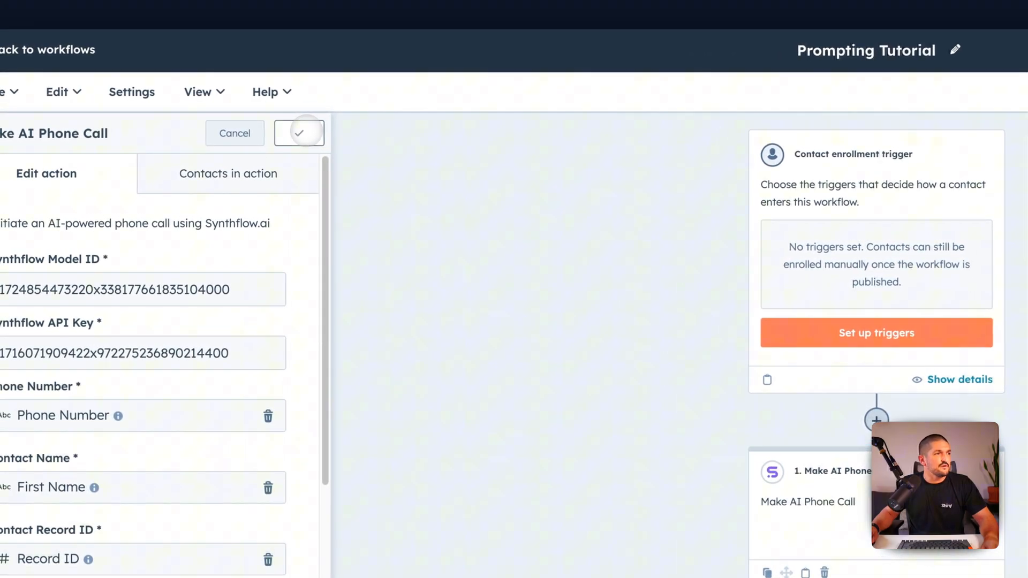
Save the Make AI Phone Call action that uses Synthflow
left_click(298, 132)
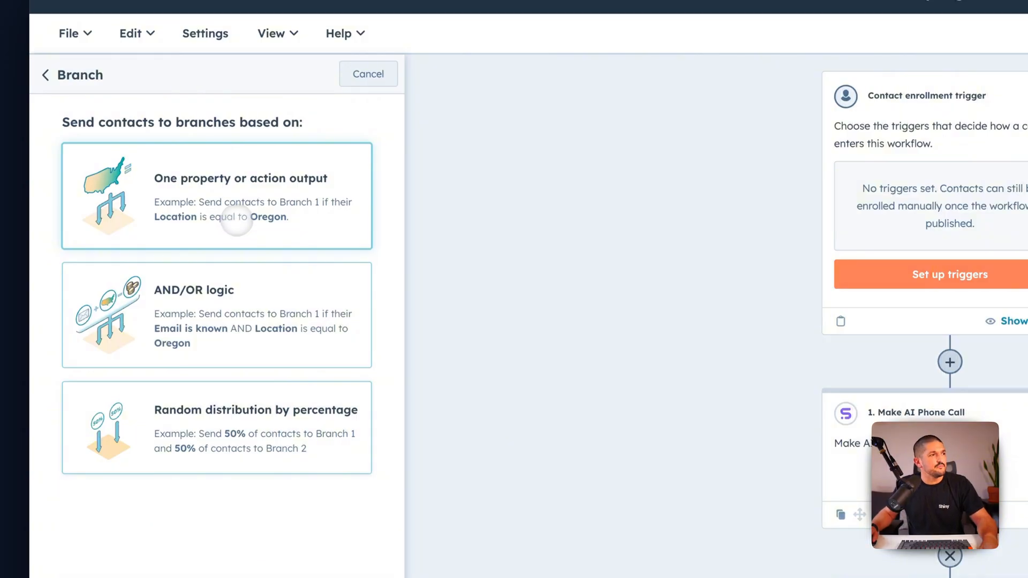
Branch on the phone call's Call Status action output, one branch per value
left_click(216, 197)
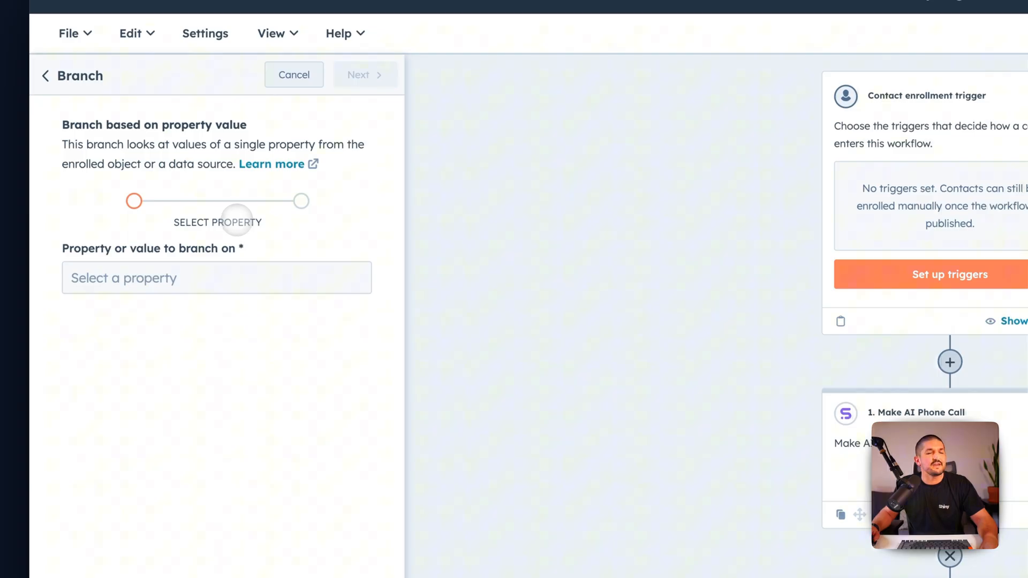
left_click(215, 278)
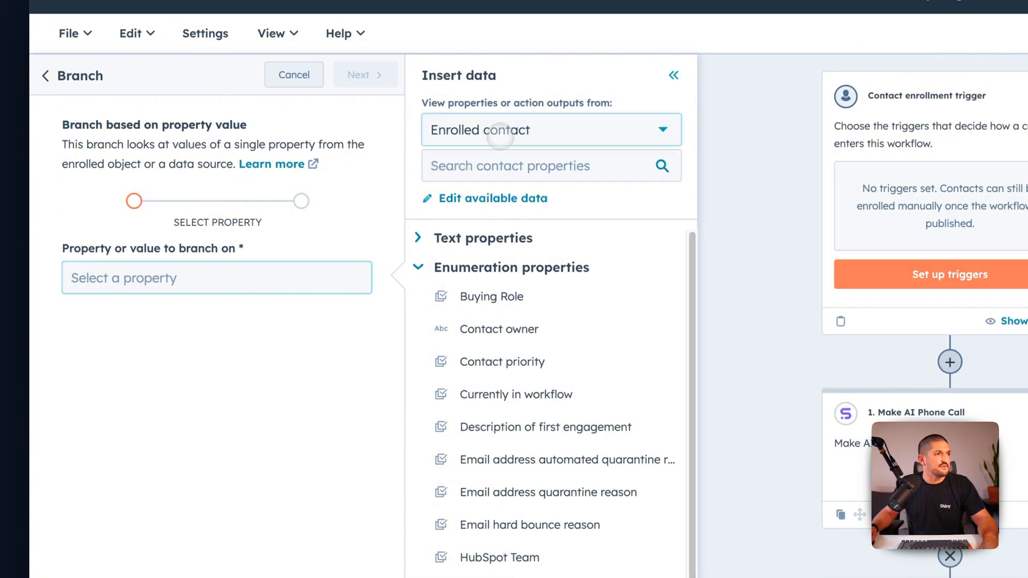
left_click(549, 129)
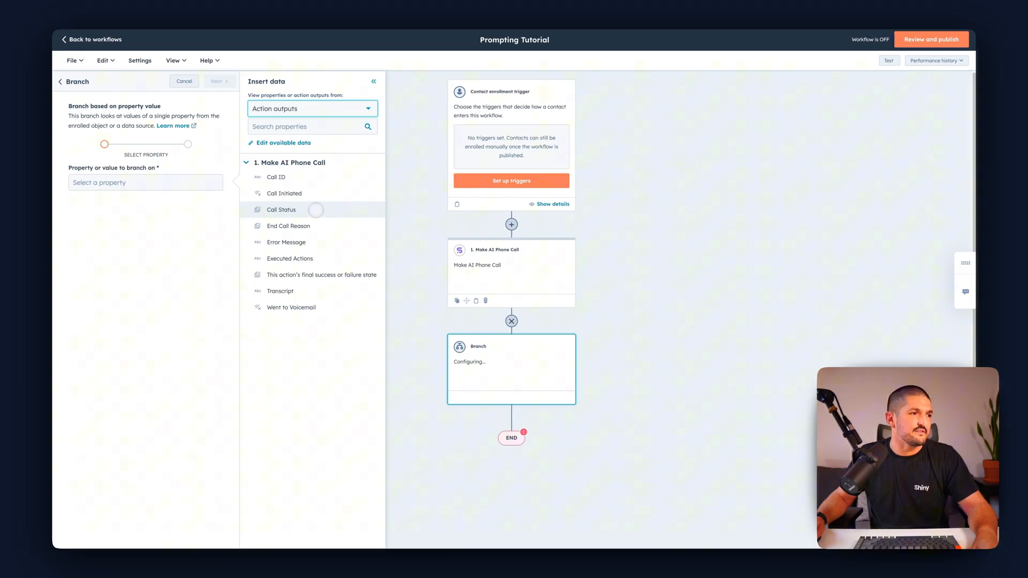
left_click(281, 209)
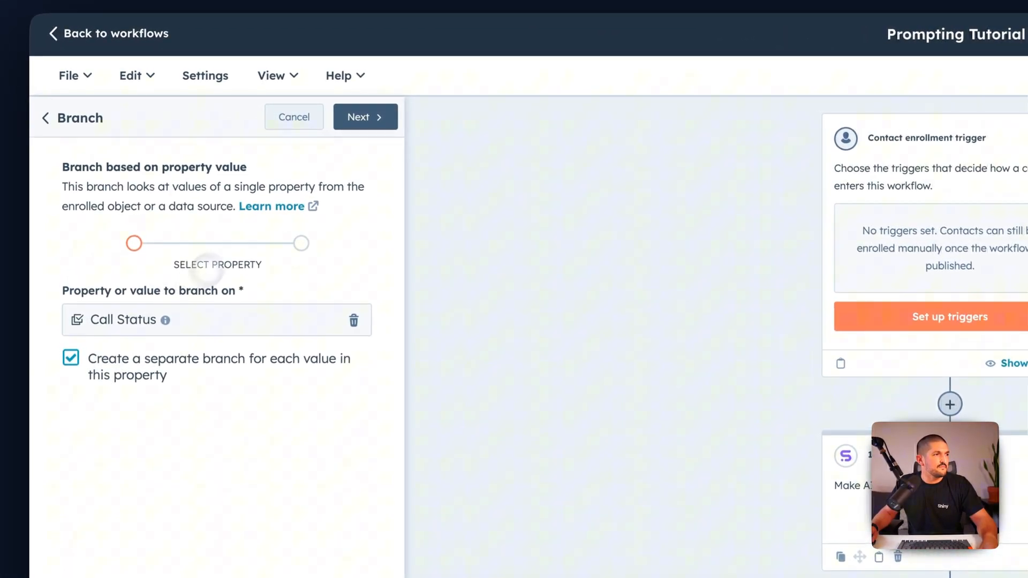
left_click(364, 117)
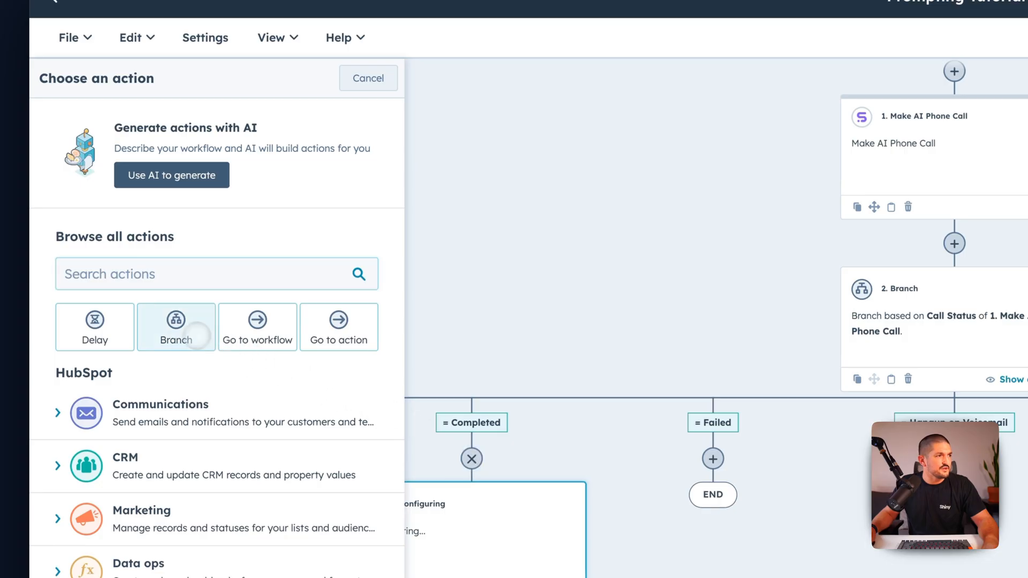
Add a nested branch under Completed on the End Call Reason action output
left_click(175, 327)
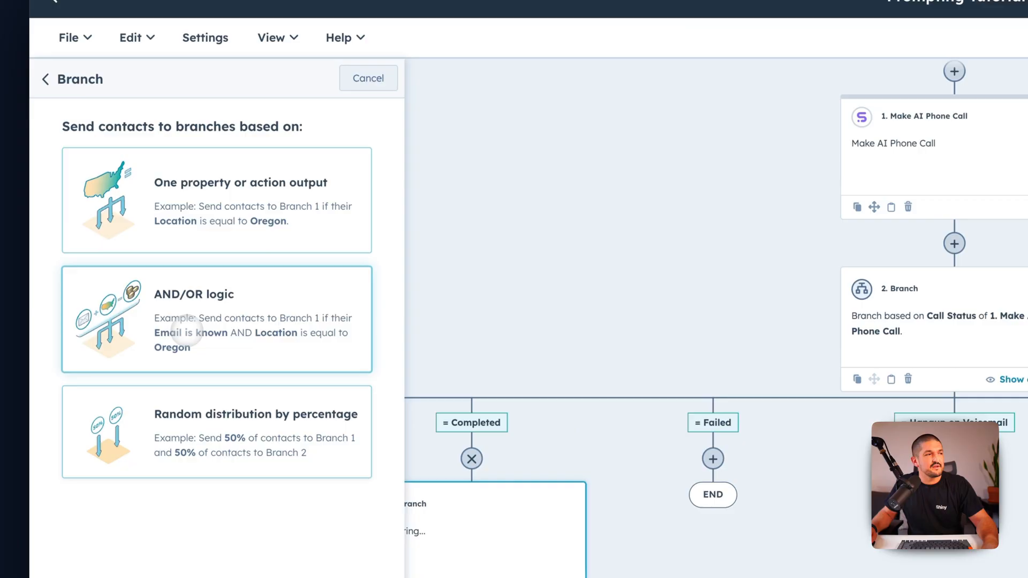
left_click(215, 200)
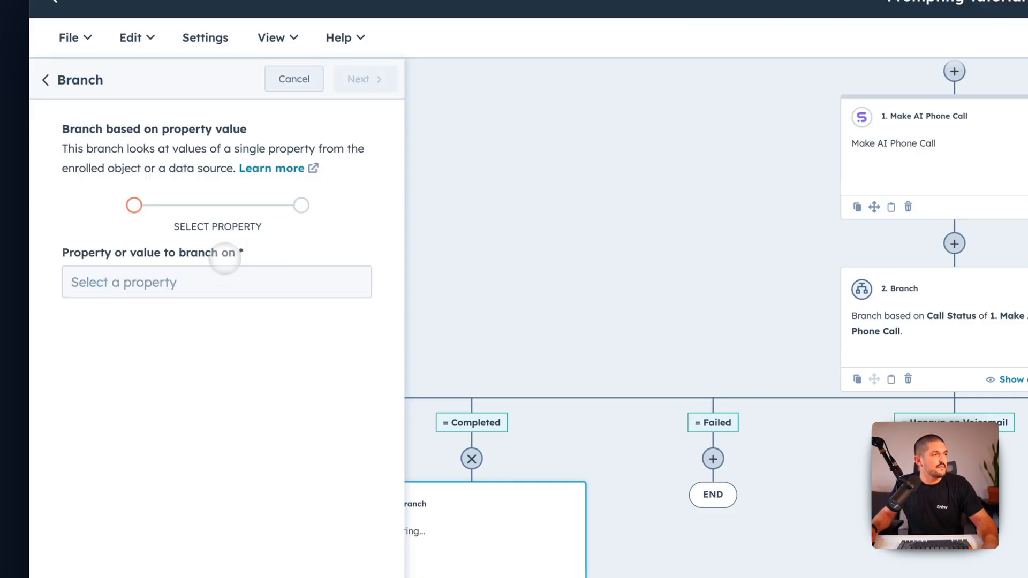
left_click(216, 281)
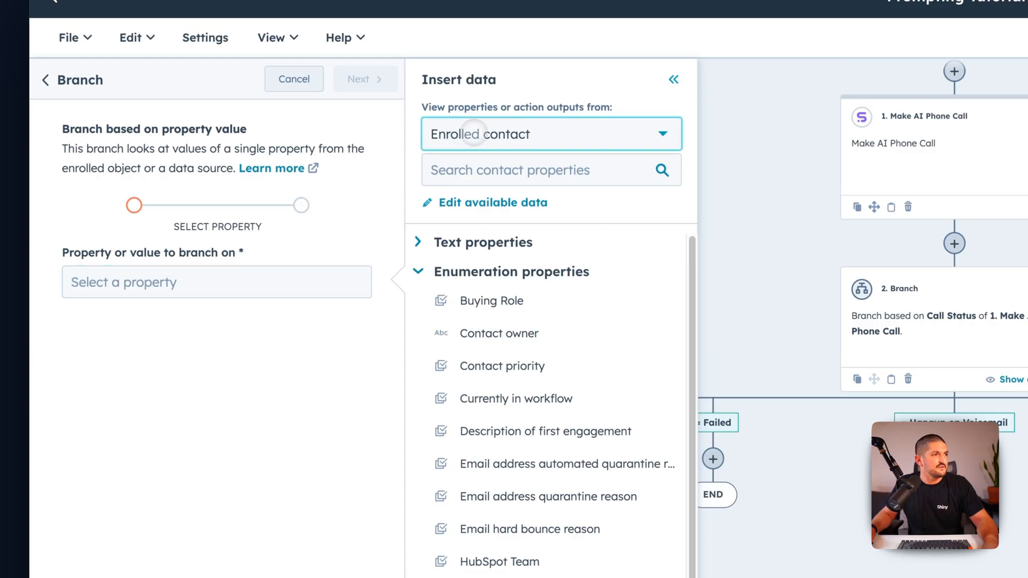
left_click(549, 134)
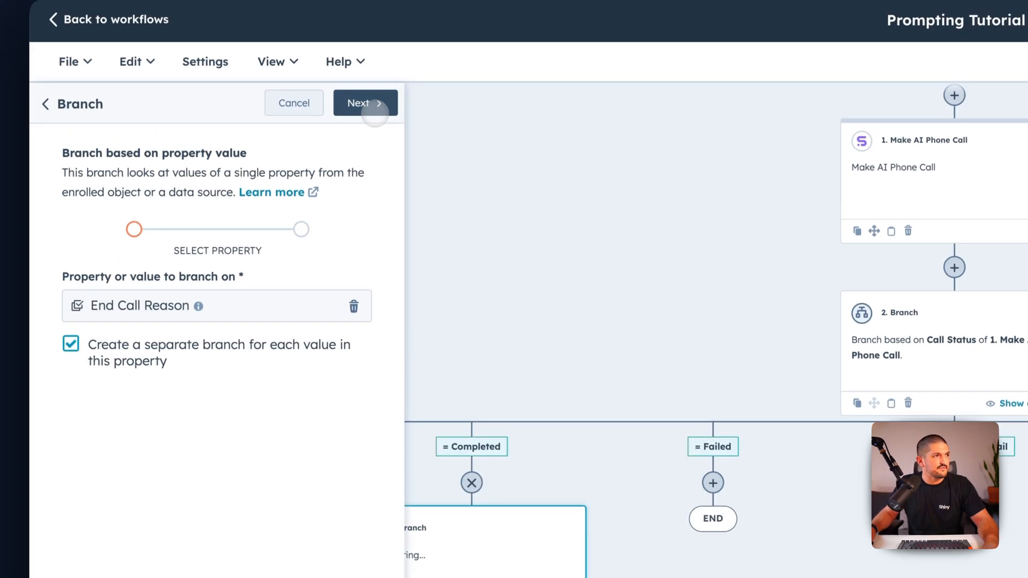
left_click(359, 103)
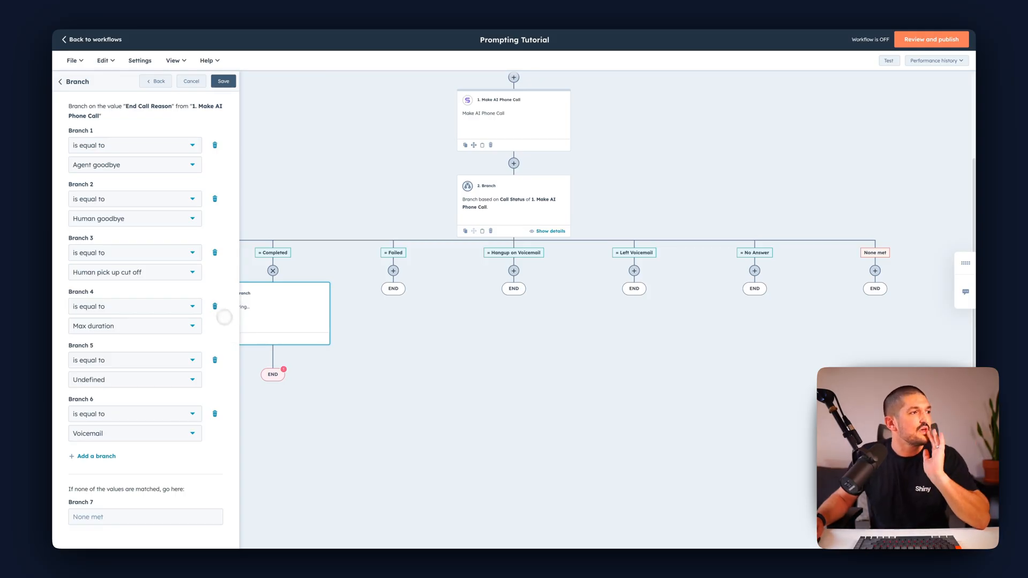
mouse_move(139, 174)
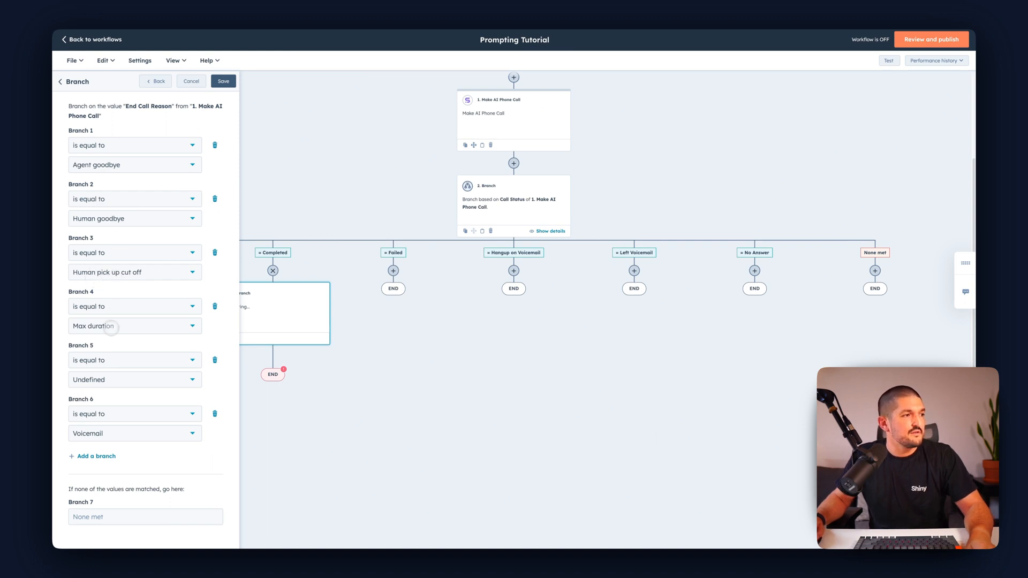
mouse_move(136, 430)
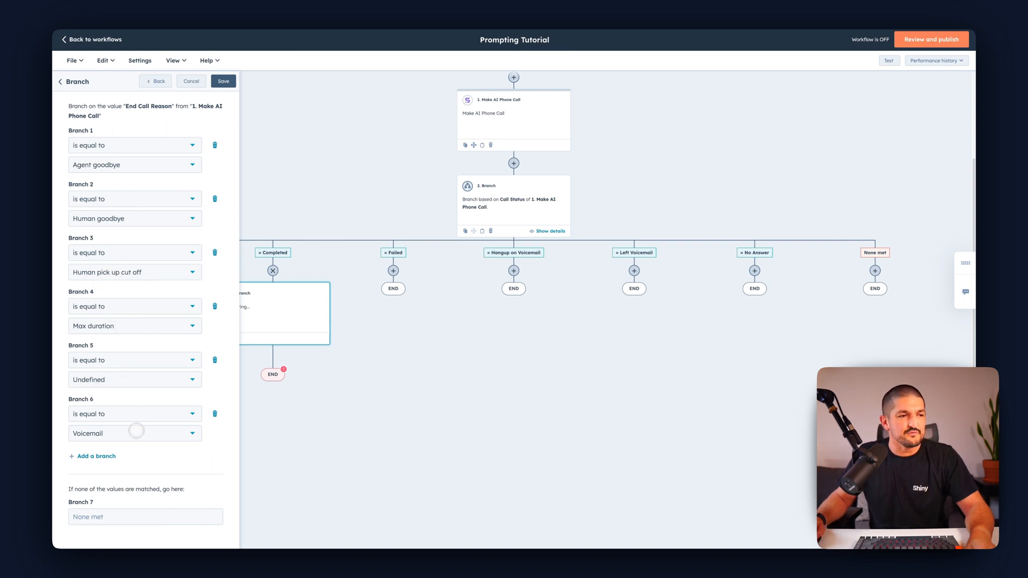
mouse_move(324, 386)
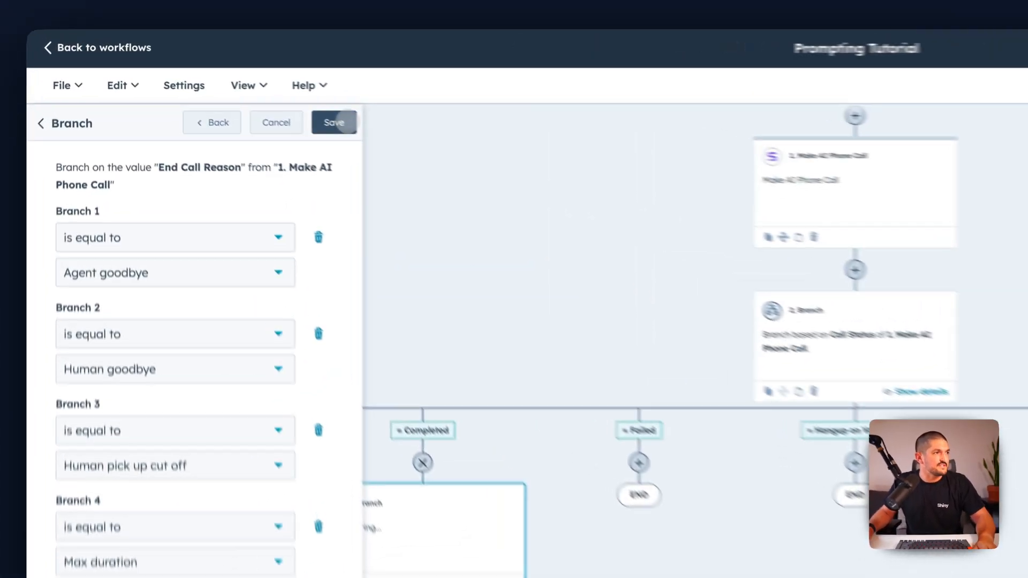
Save the End Call Reason branch and select the Call Status branch card
left_click(333, 122)
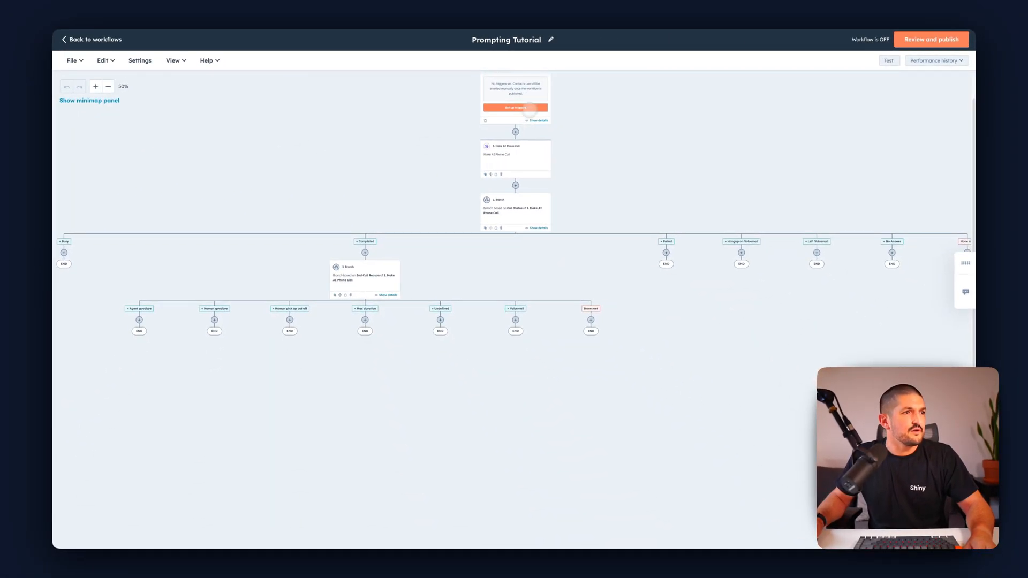
left_click(514, 210)
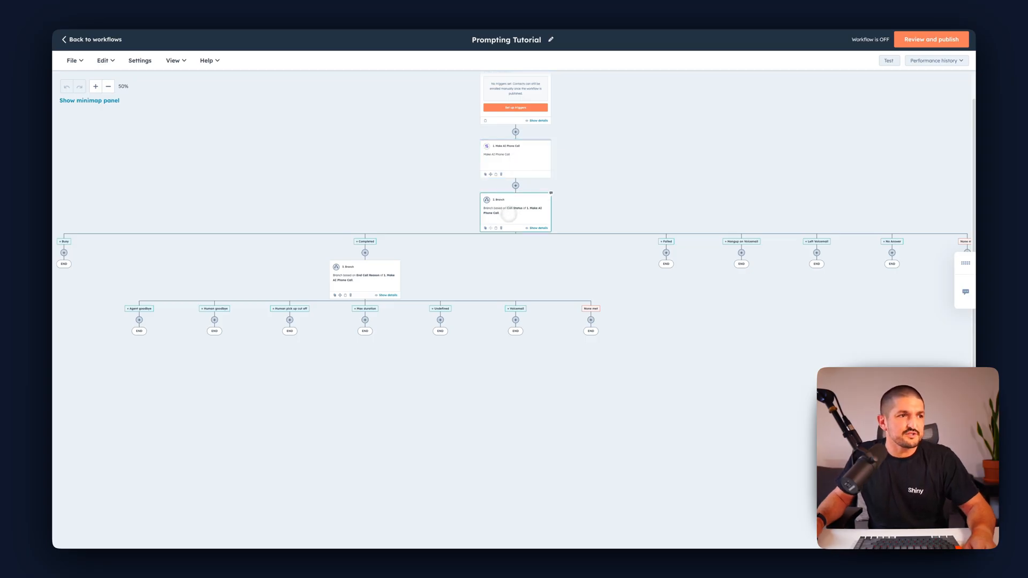